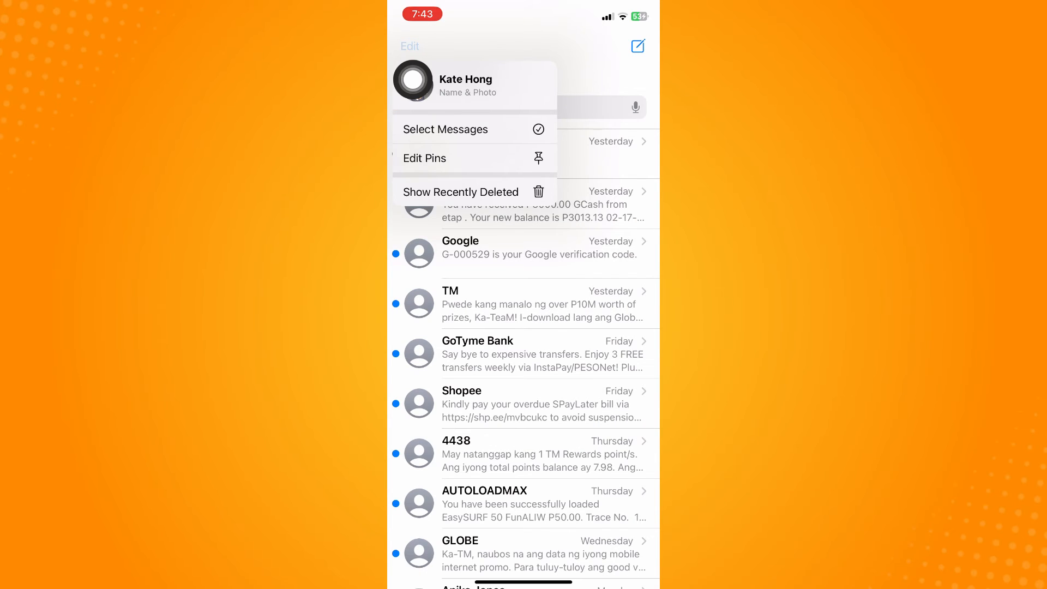
Recover the GCash conversation's 10 messages from Recently Deleted.
click(460, 192)
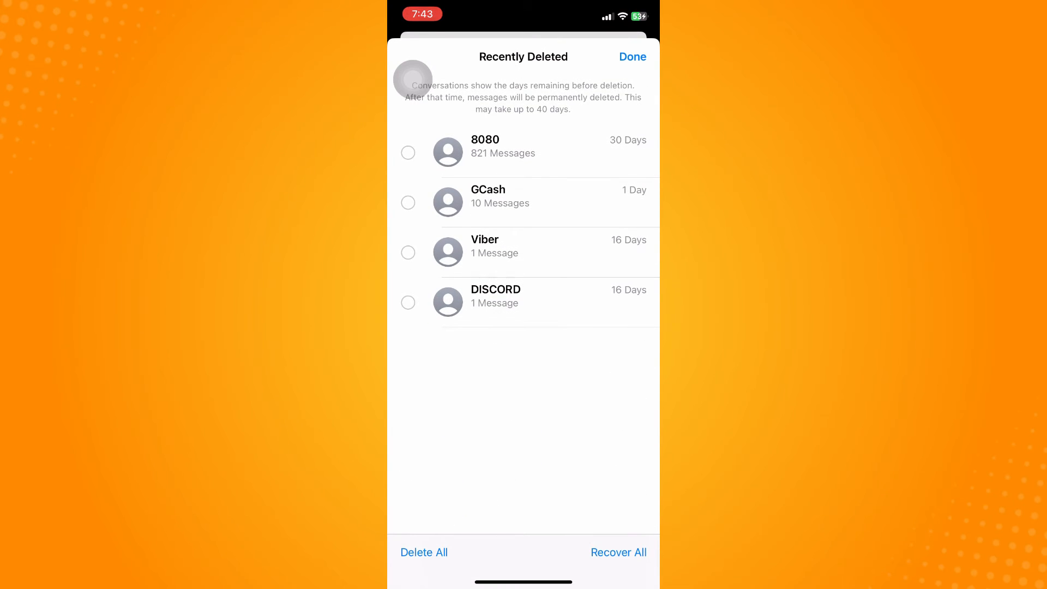
click(408, 153)
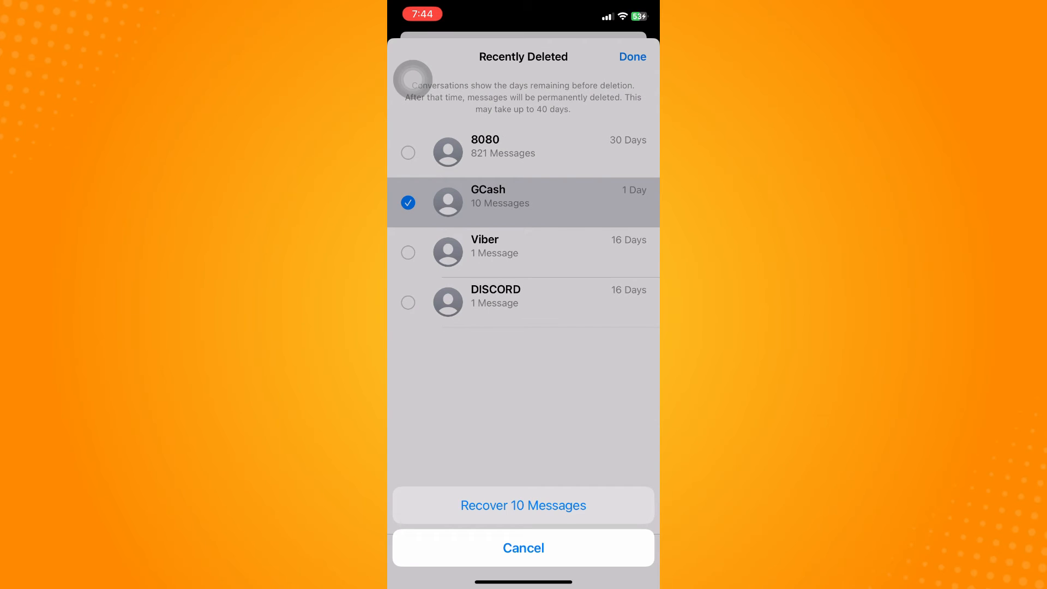
click(523, 505)
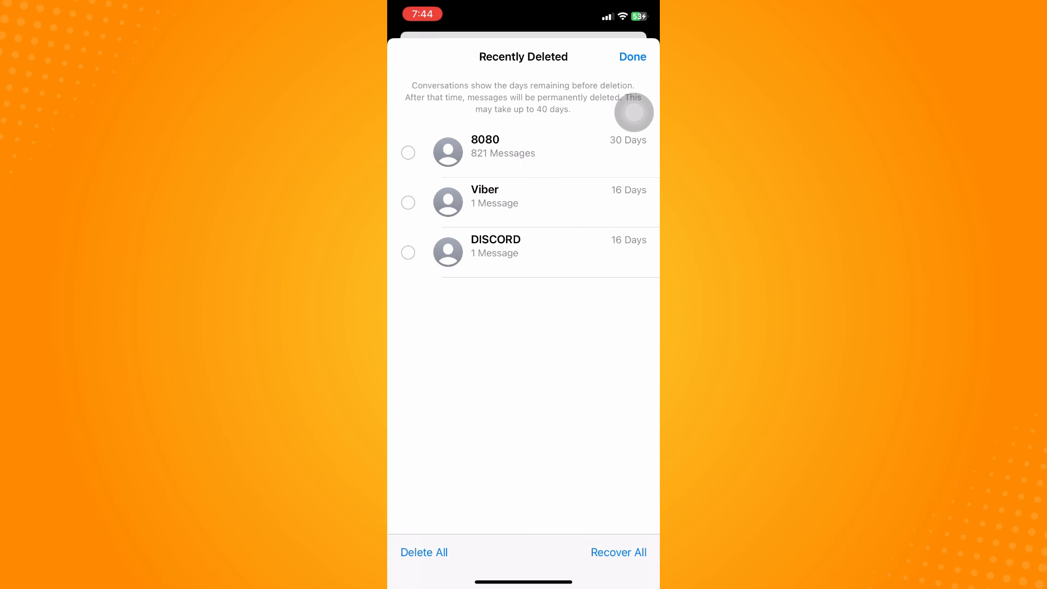
Leave Messages and return to the home screen.
click(632, 56)
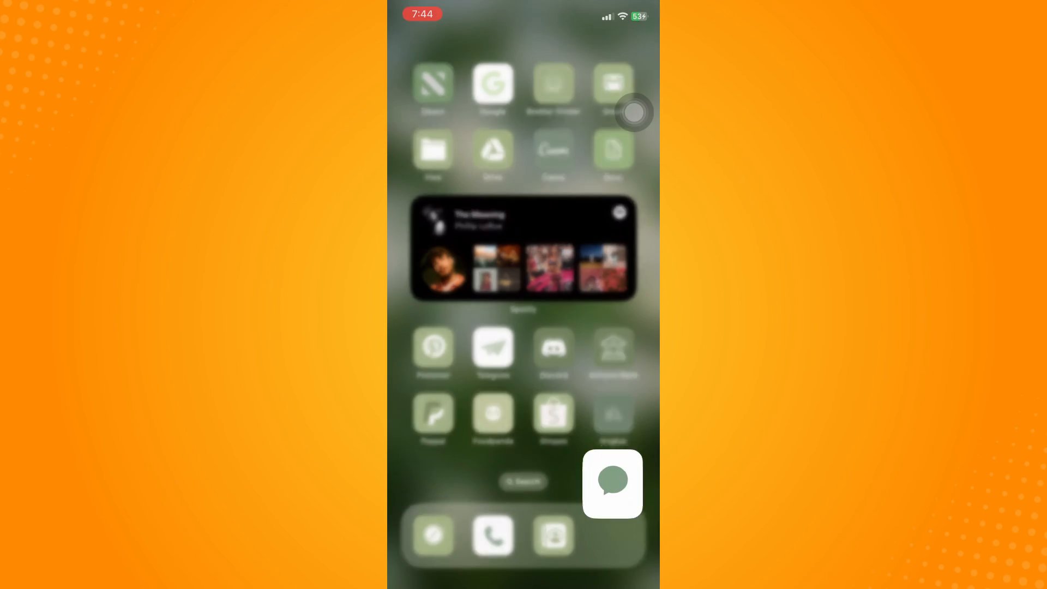